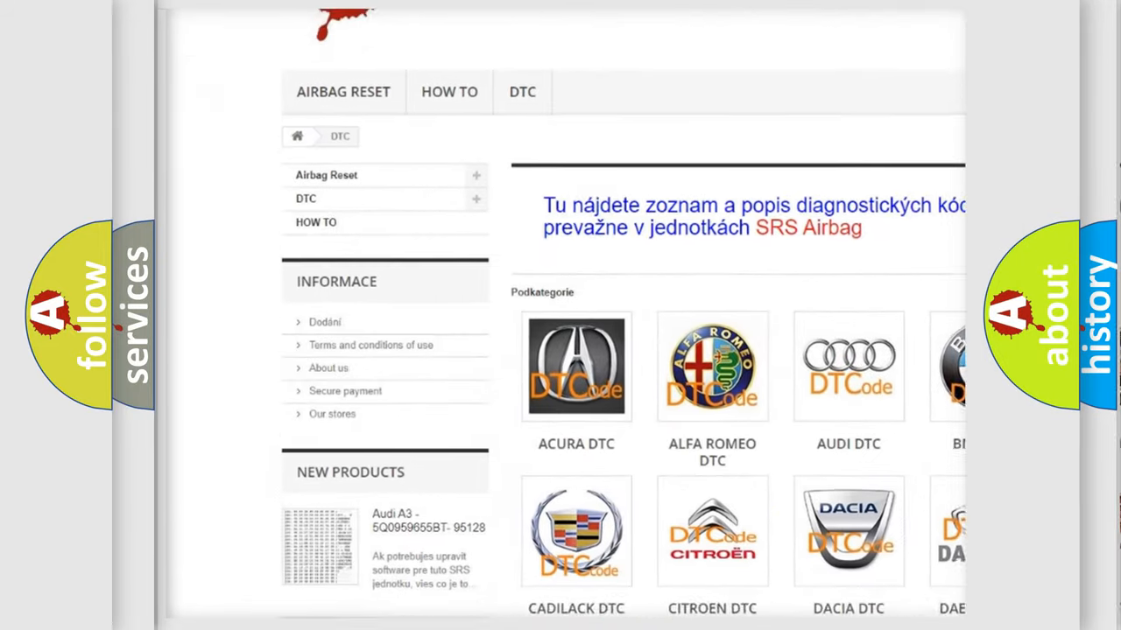
Step: Scroll the DTC page past the brand logos down to the B-series code table (B1102, B1206)
scroll(down, 3)
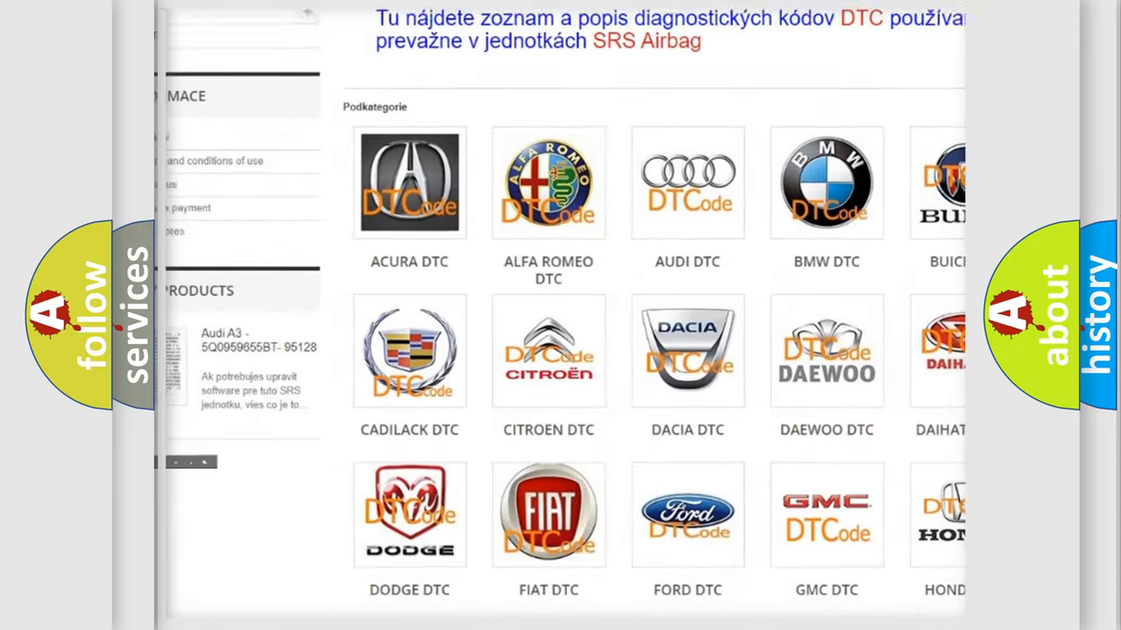
scroll(down, 3)
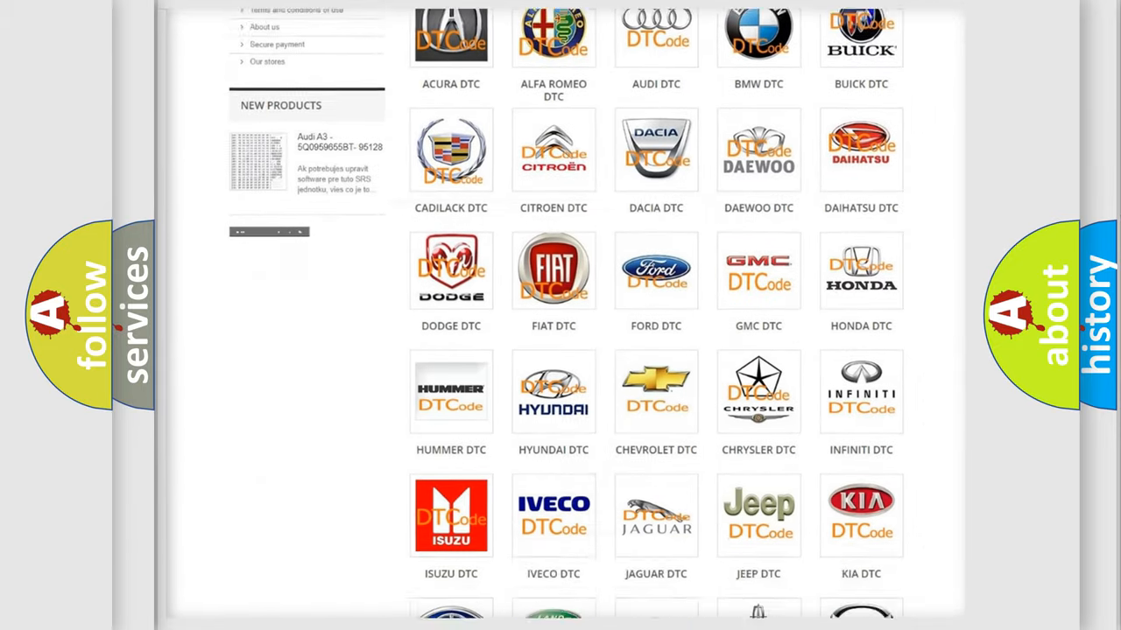
scroll(down, 3)
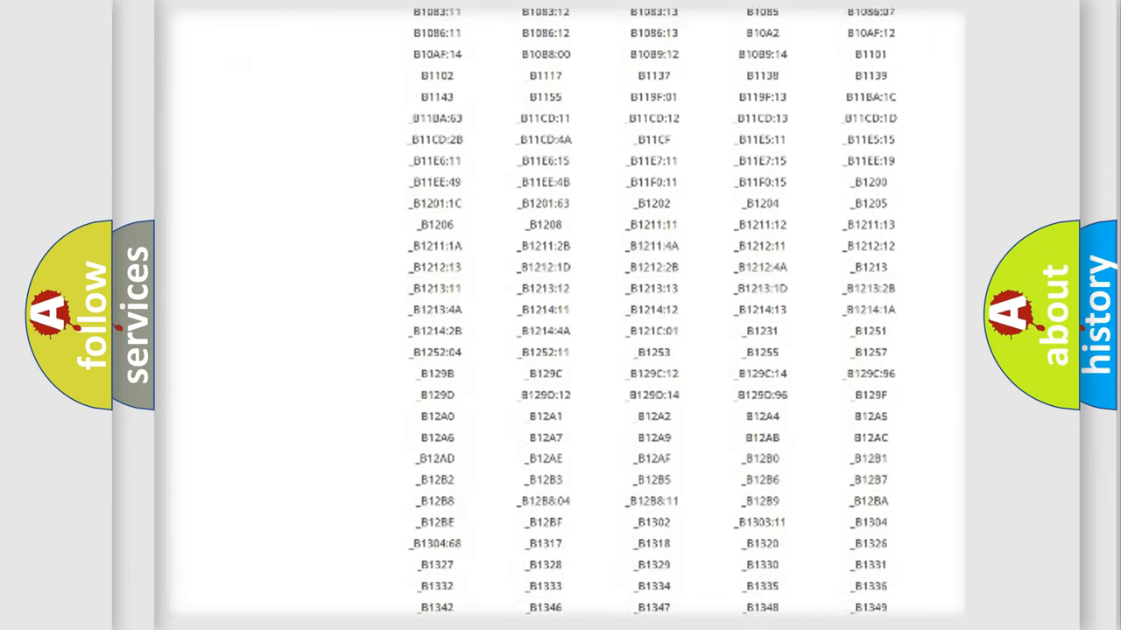
Step: Advance the slide so Nissan code P0043 shows its definition and power-management communication description
scroll(down, 3)
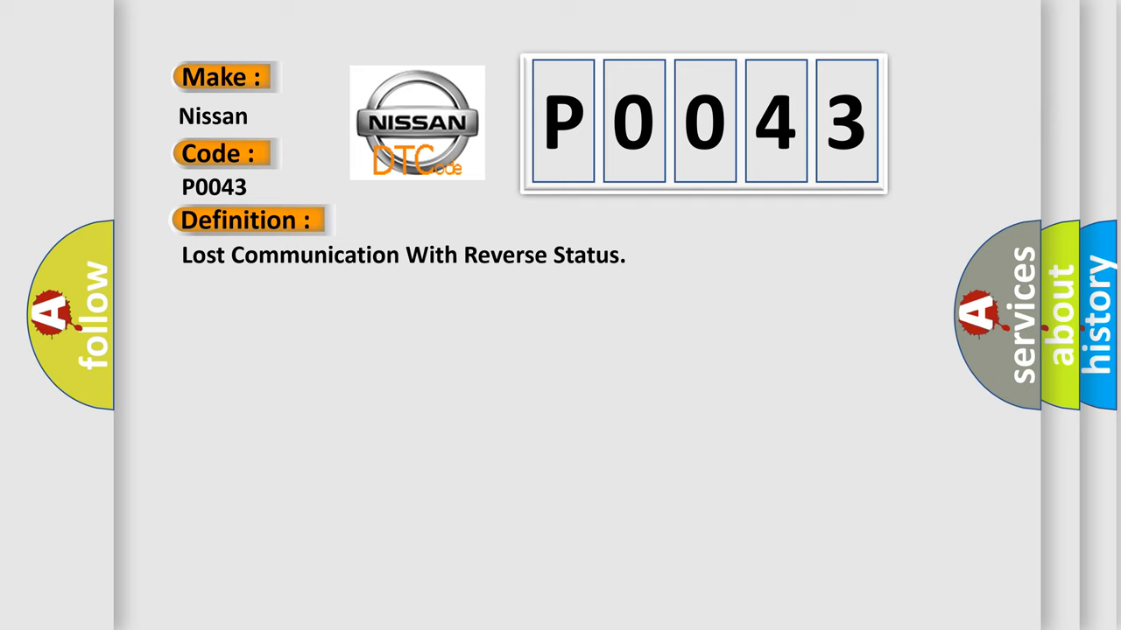
click(455, 220)
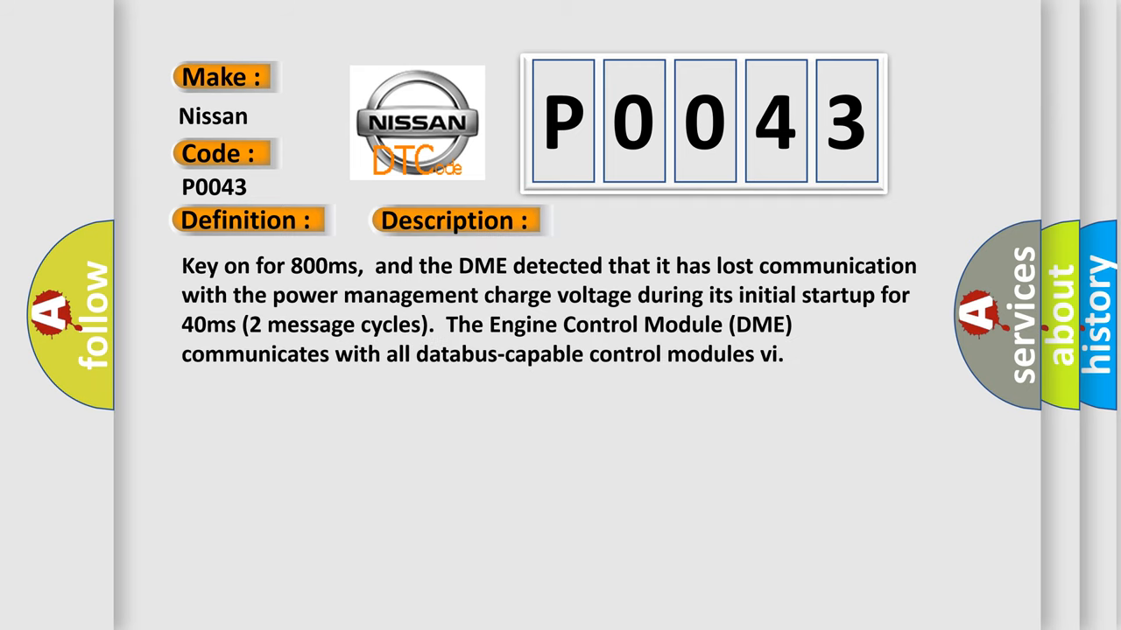